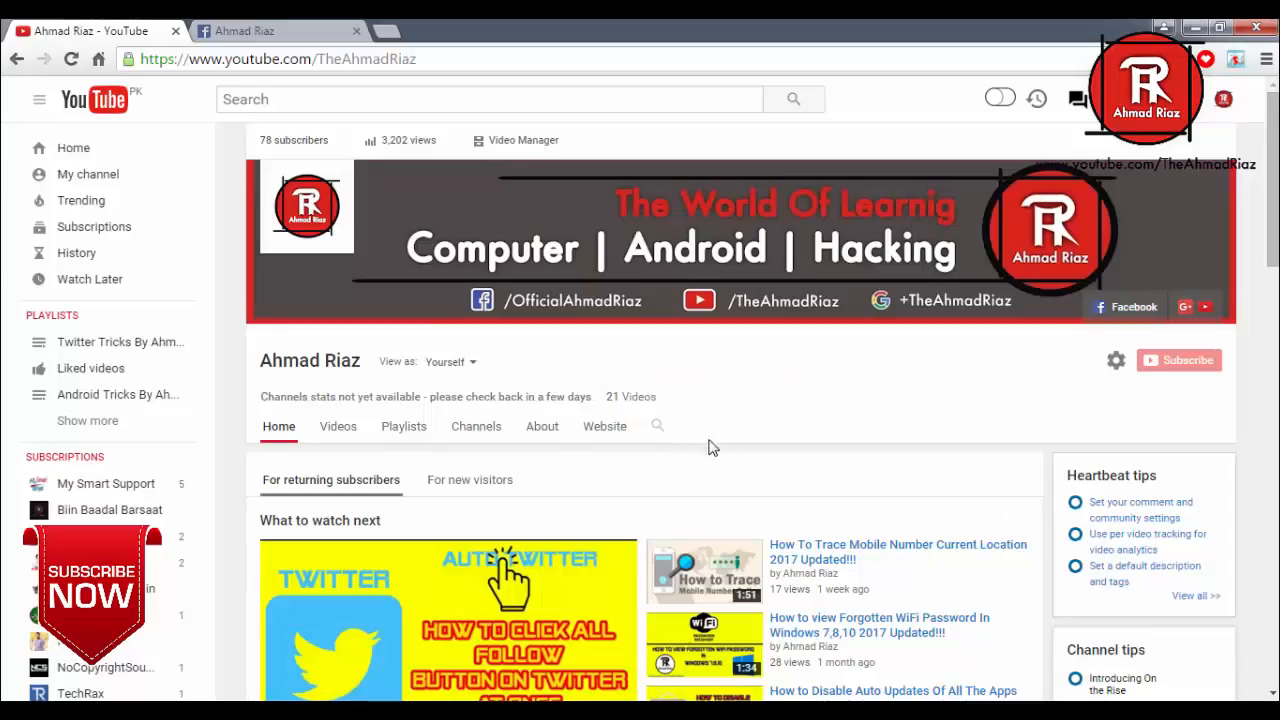
{"action": "mouse_move", "coordinate": [728, 452]}
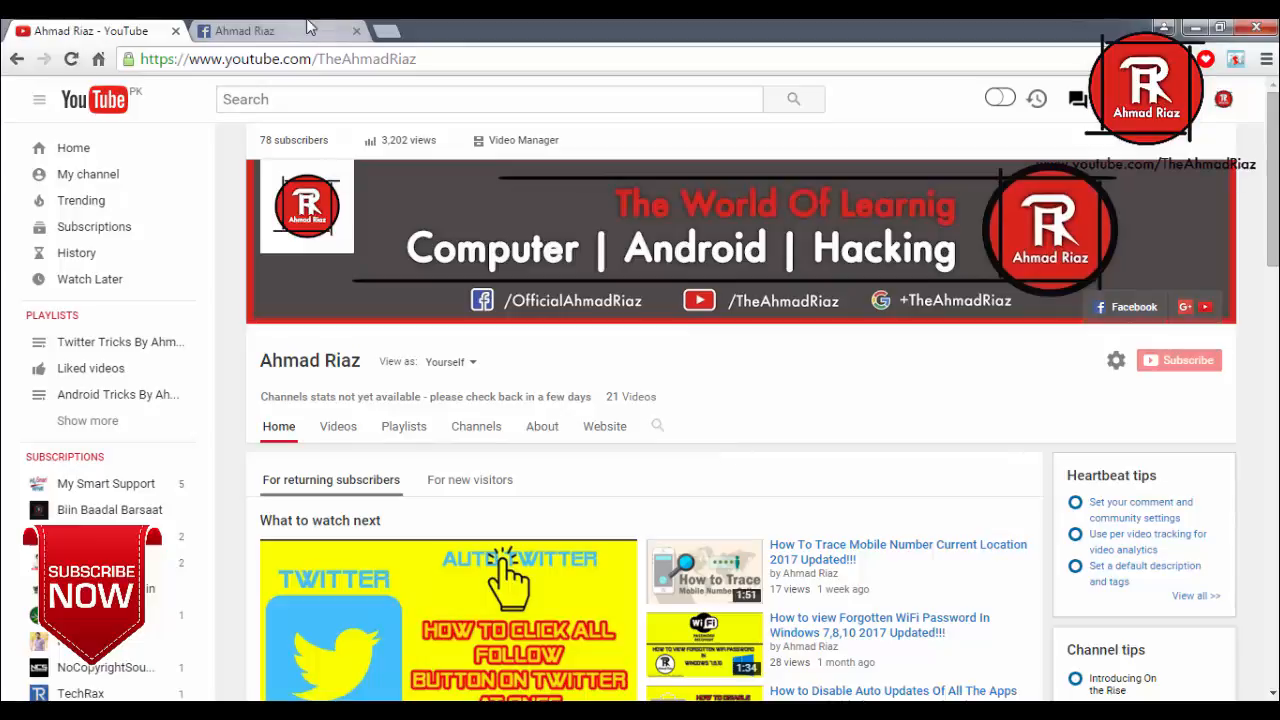
- Switch from the YouTube channel tab to the Facebook news feed tab
{"action": "left_click", "coordinate": [244, 32]}
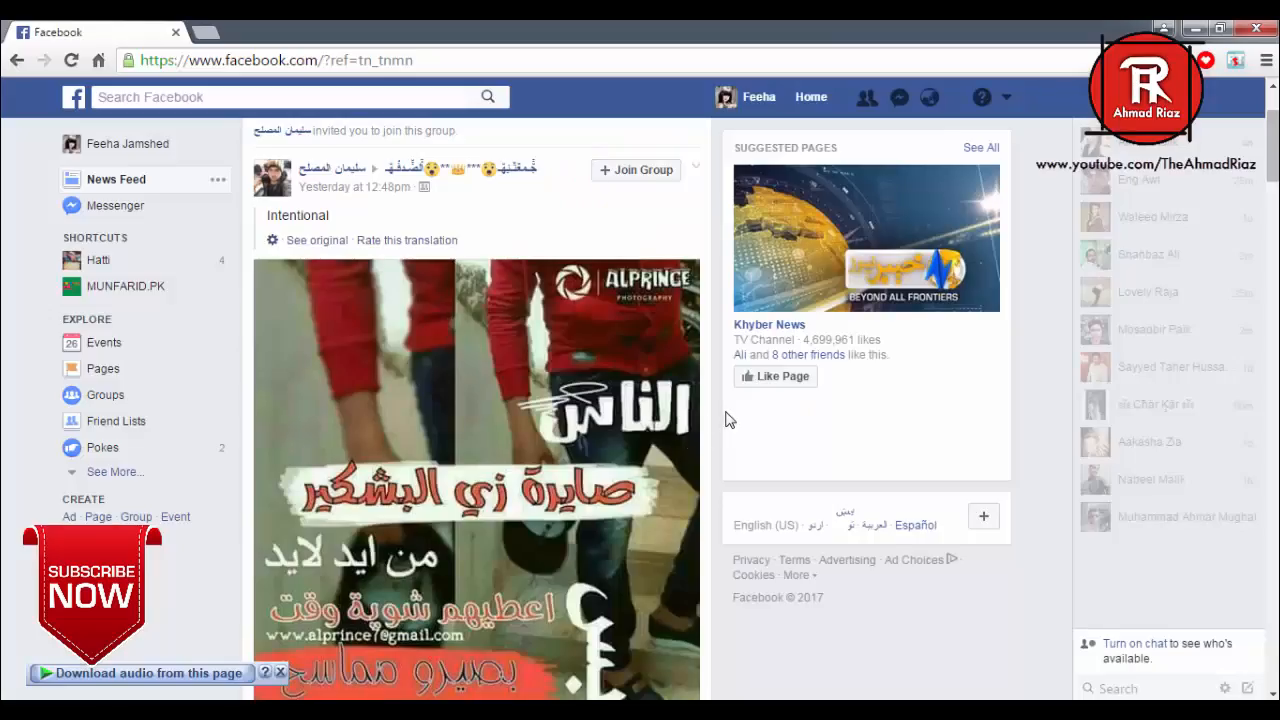
- Reach the Chrome Extensions page via Settings, prompting to add Facebook message cleaner
{"action": "left_click", "coordinate": [1266, 60]}
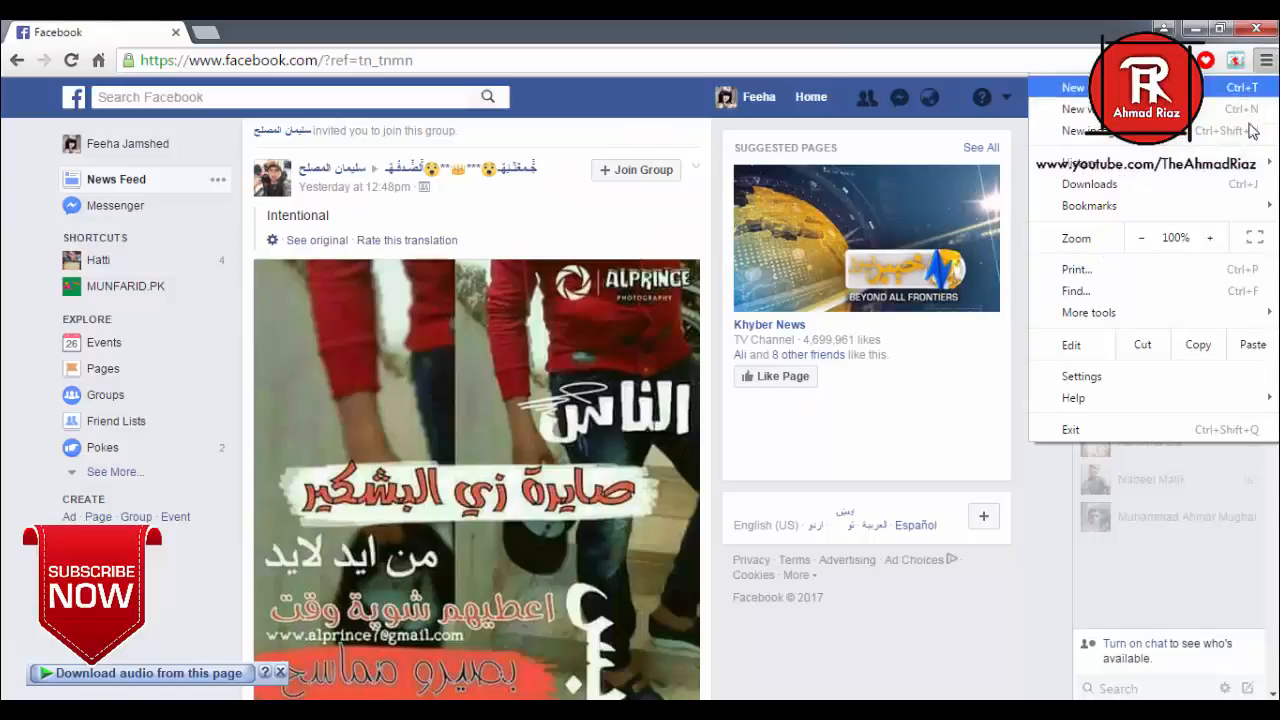
{"action": "left_click", "coordinate": [1080, 376]}
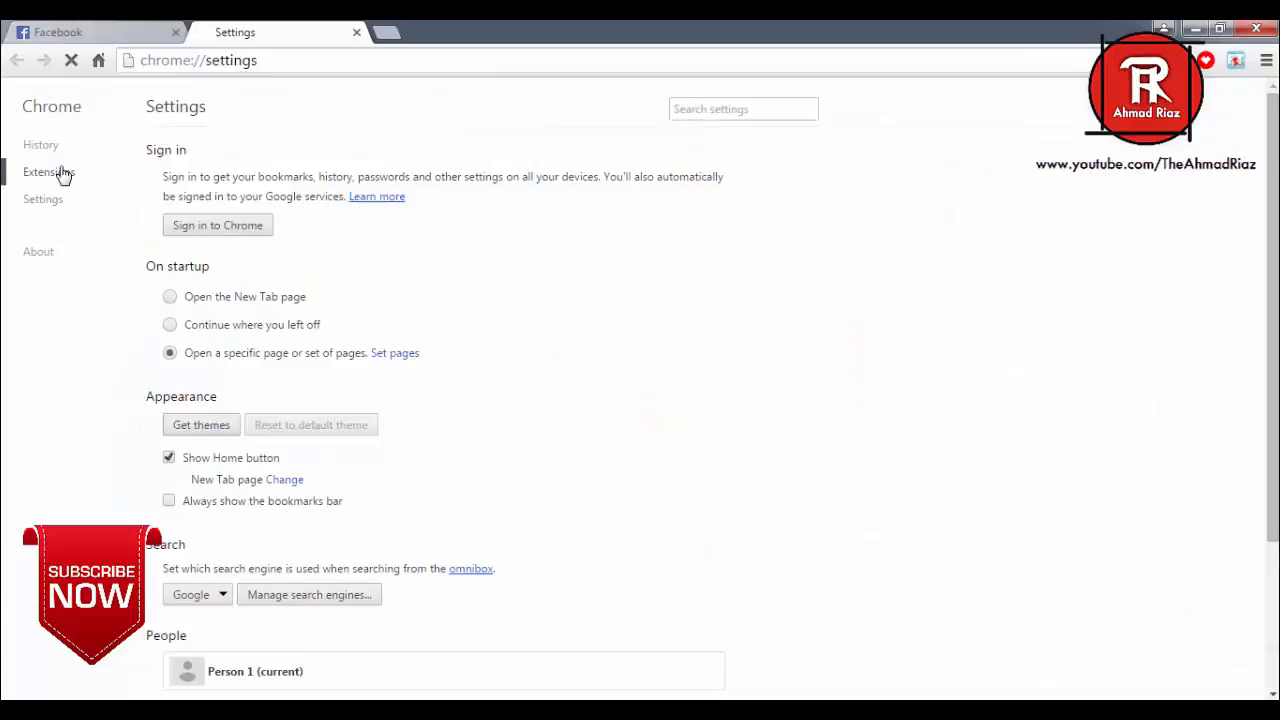
{"action": "left_click", "coordinate": [48, 172]}
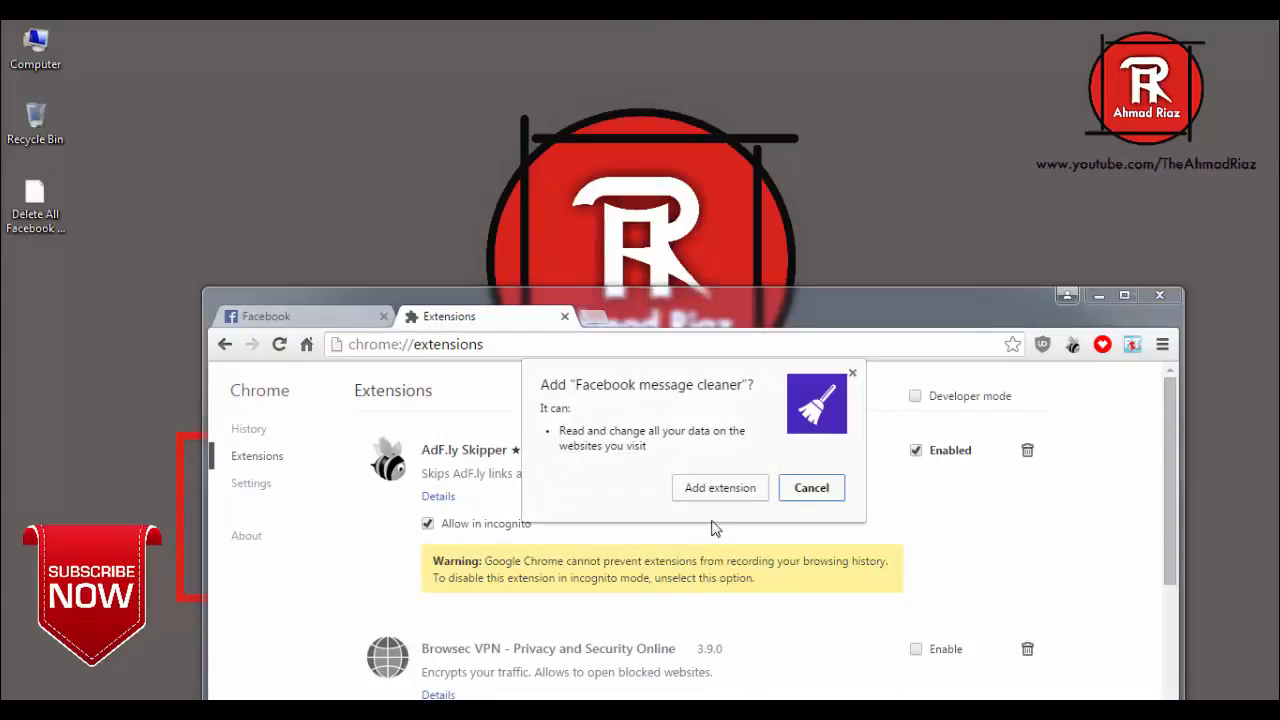
- Confirm adding the Facebook message cleaner extension and maximize the Chrome window
{"action": "left_click", "coordinate": [812, 488]}
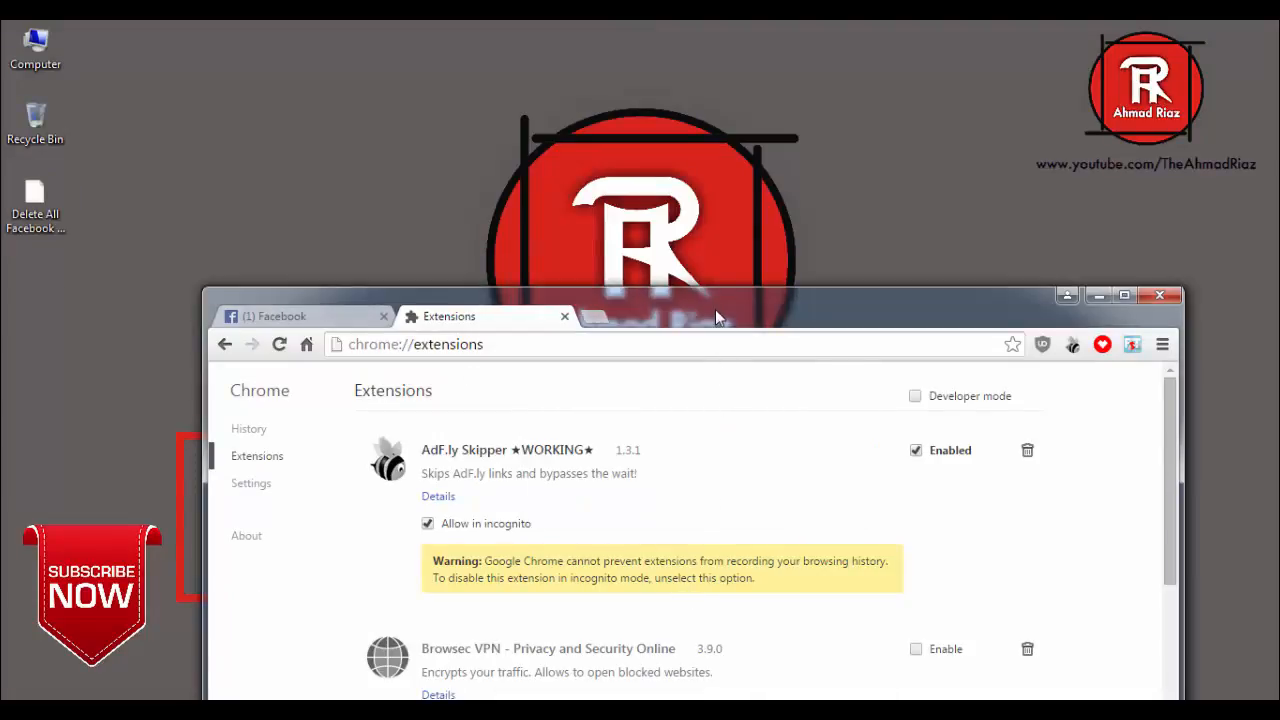
{"action": "left_click", "coordinate": [1124, 294]}
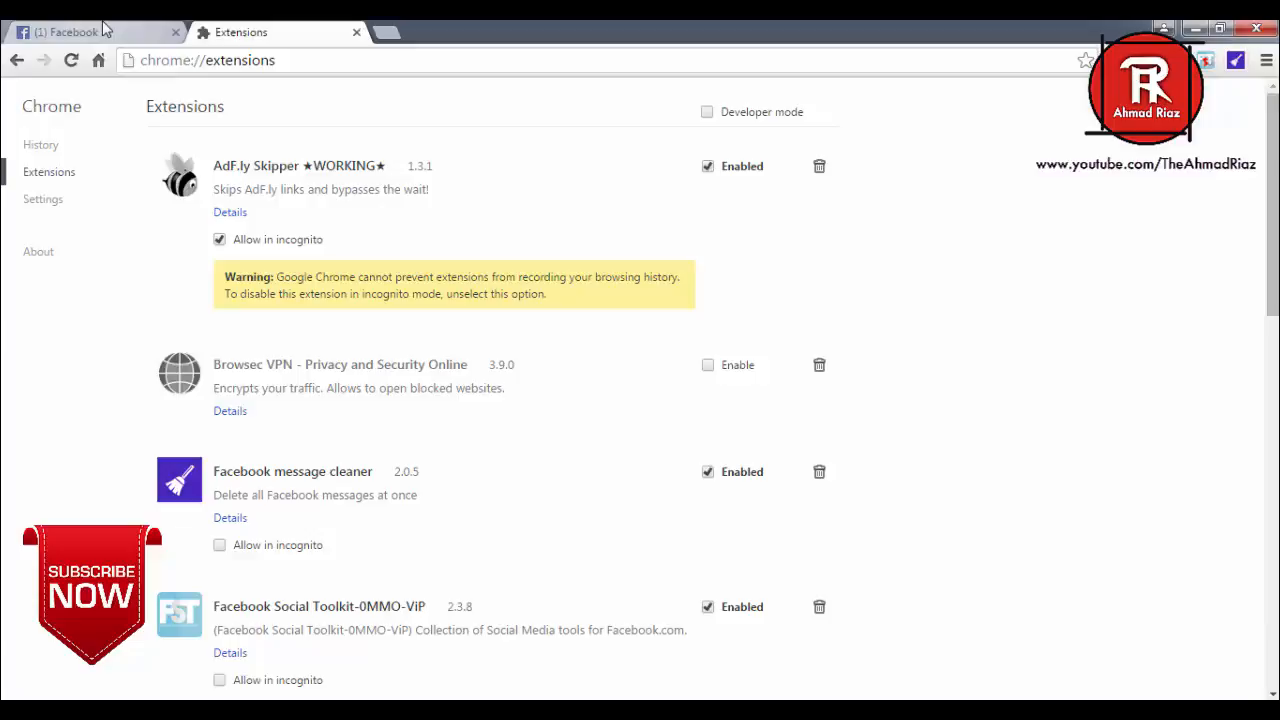
- Return to the Facebook tab and show the Messenger conversation list
{"action": "left_click", "coordinate": [76, 32]}
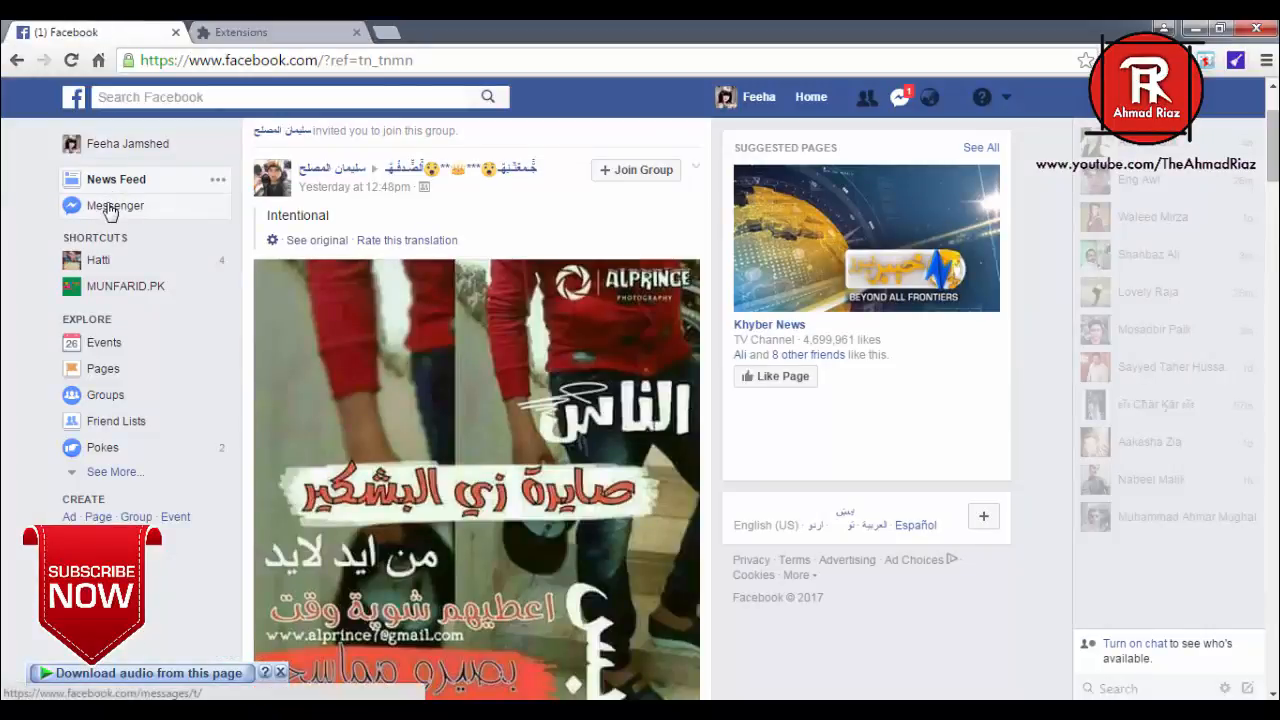
{"action": "left_click", "coordinate": [116, 204]}
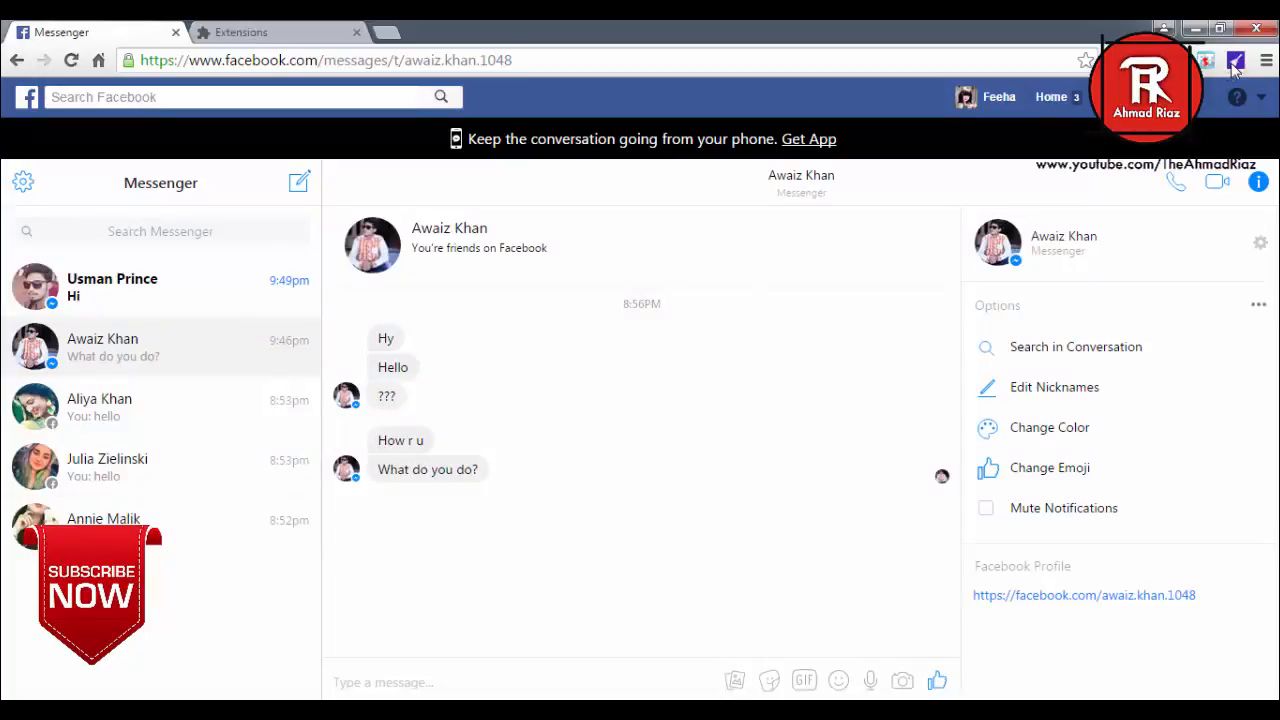
- Analyze and clean all Messenger conversations with the message cleaner extension
{"action": "left_click", "coordinate": [1236, 60]}
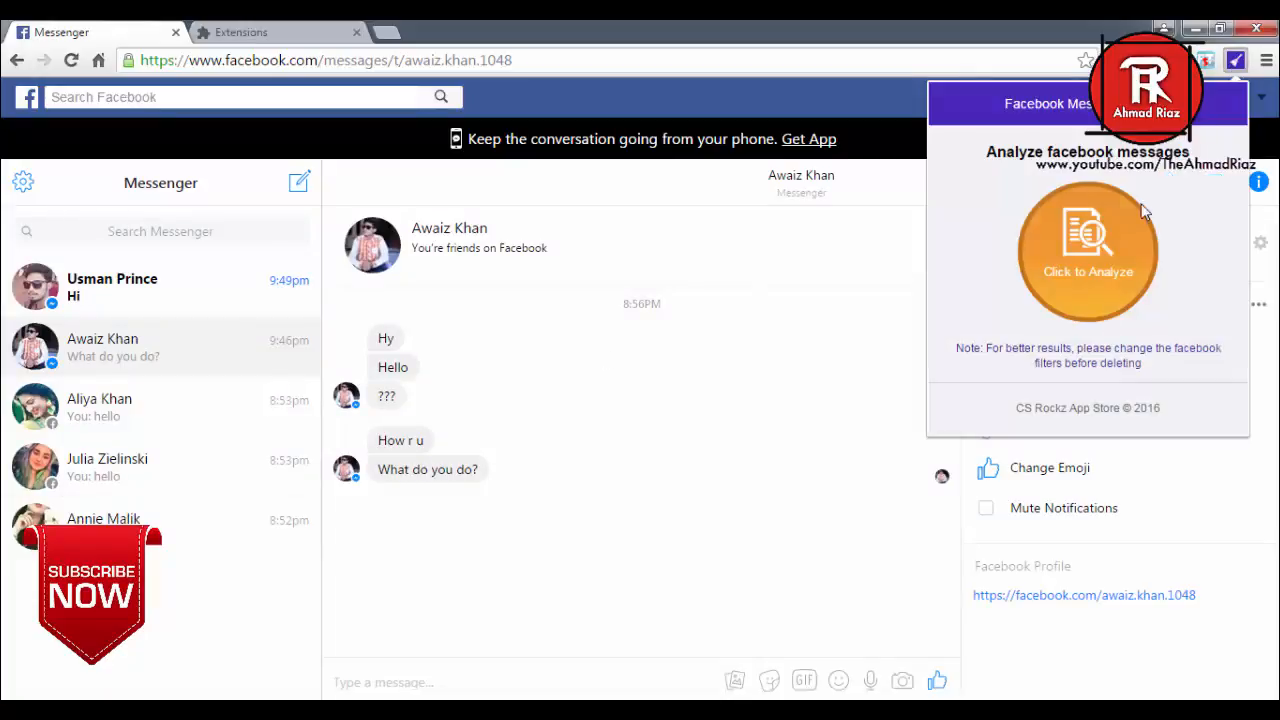
{"action": "mouse_move", "coordinate": [1088, 256]}
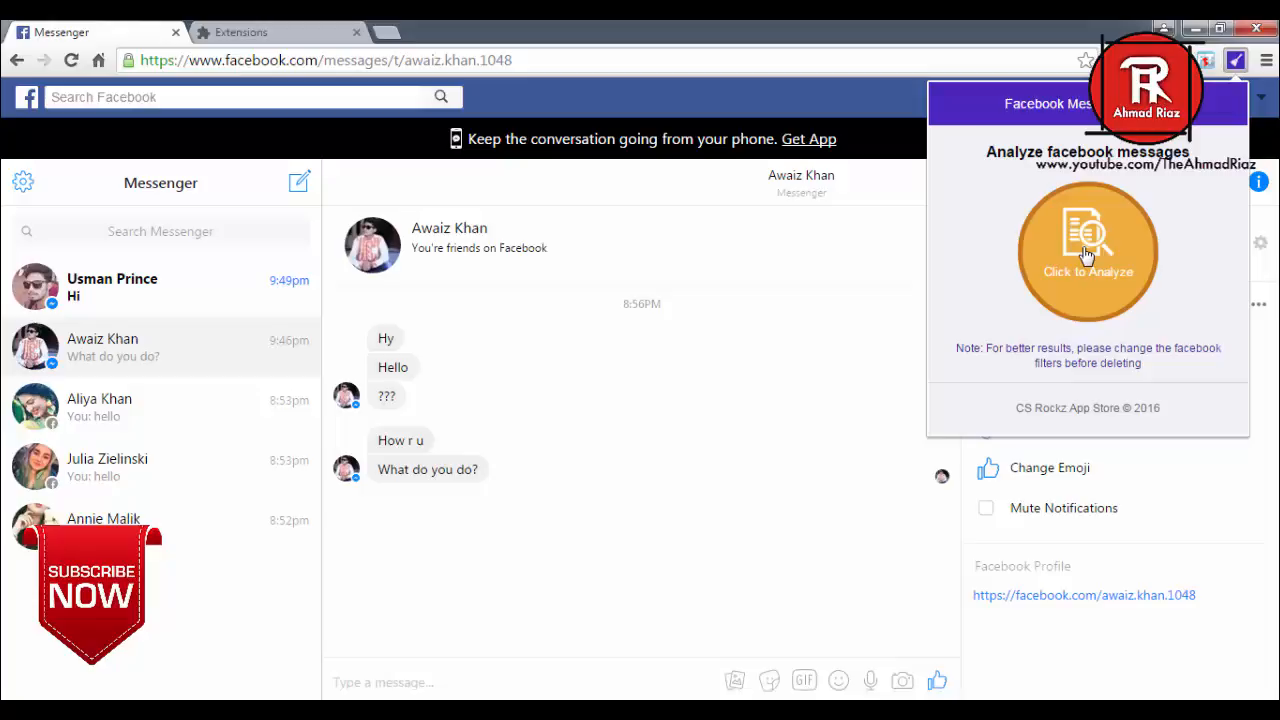
{"action": "left_click", "coordinate": [1088, 252]}
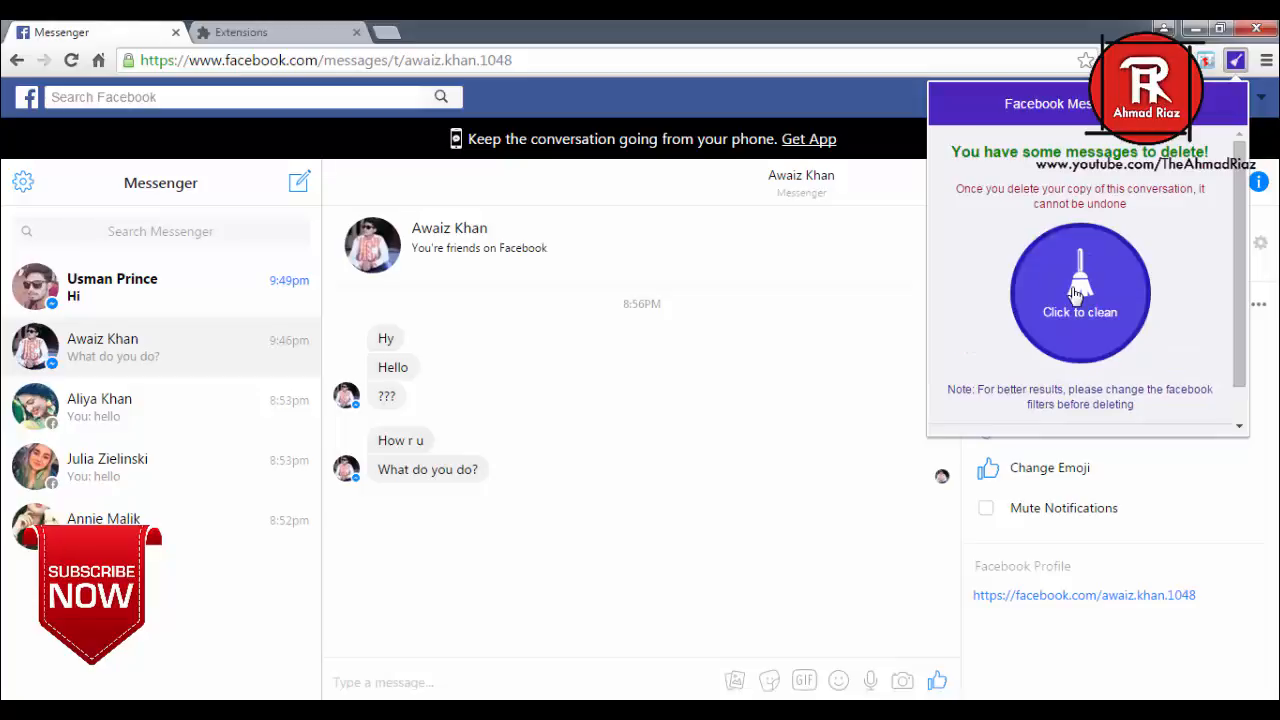
{"action": "left_click", "coordinate": [1080, 292]}
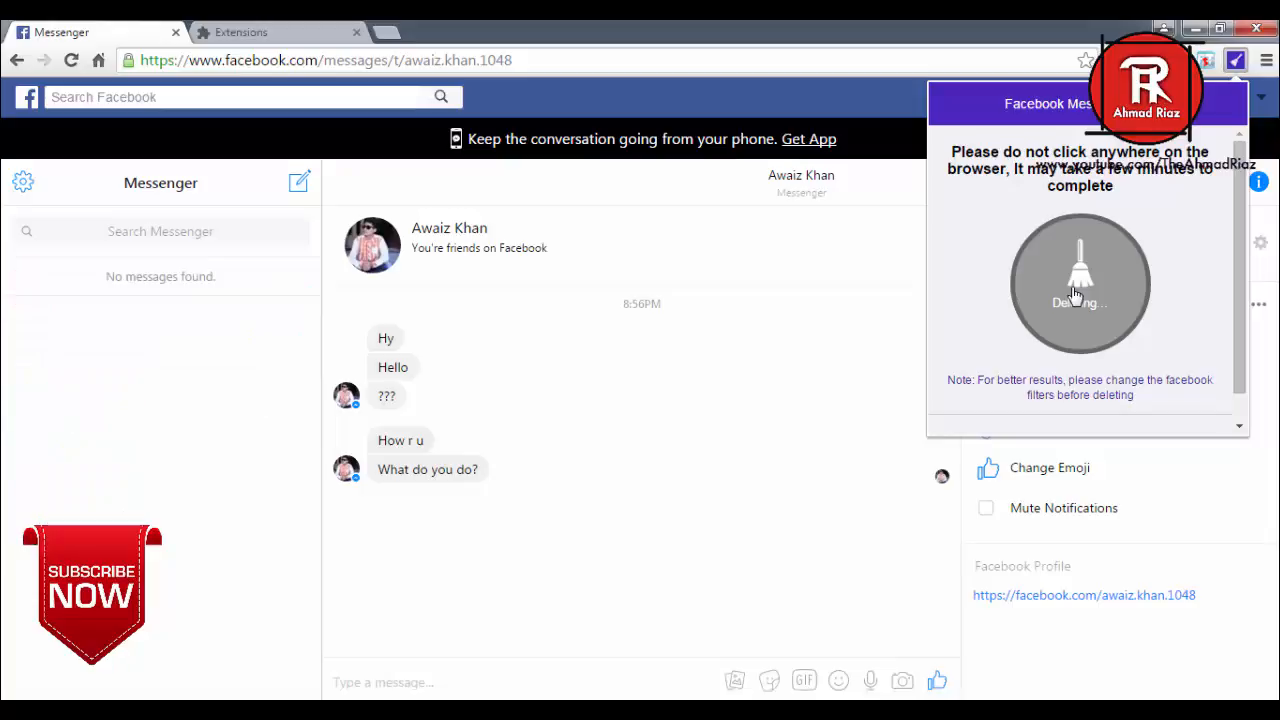